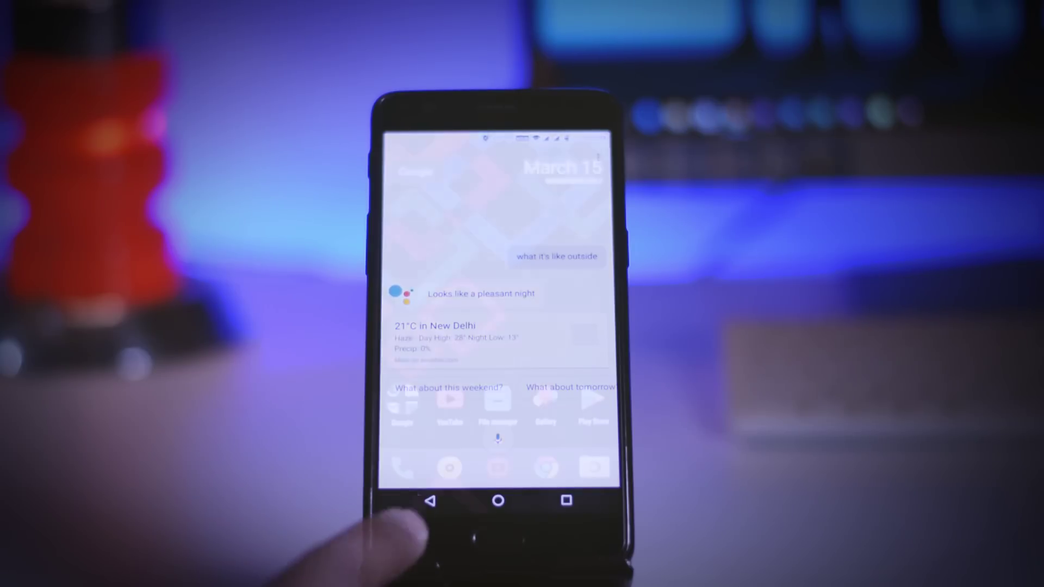
left_click(496, 501)
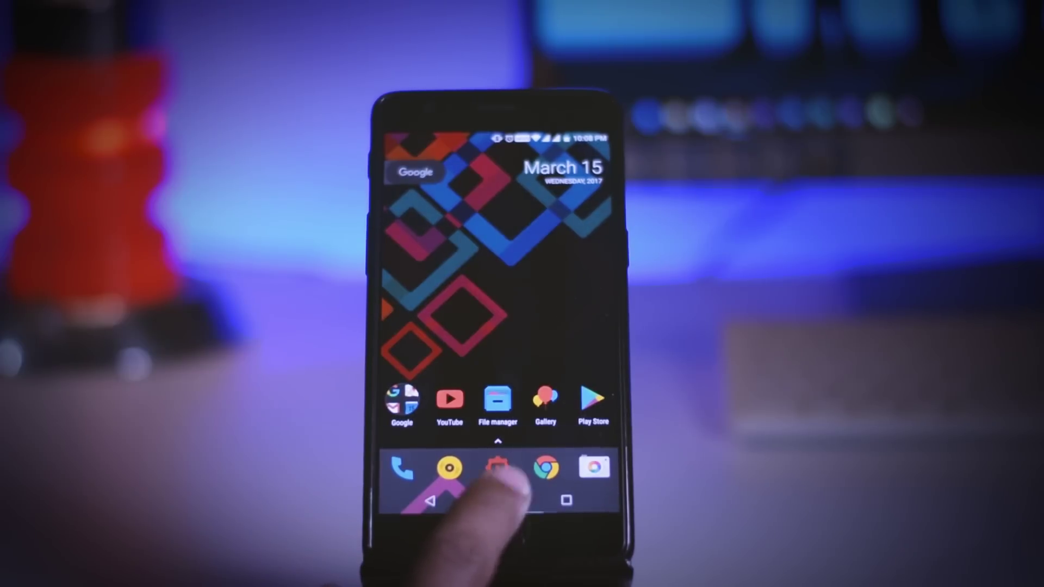